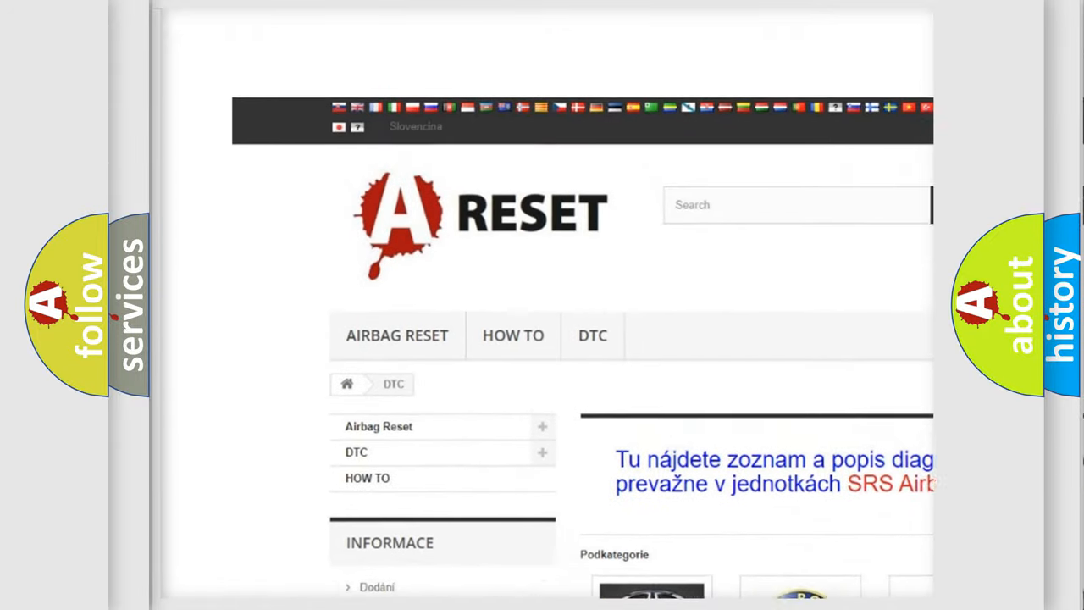
Go to the Ford DTC subcategory and browse its list of B-code trouble codes
scroll(down, 3)
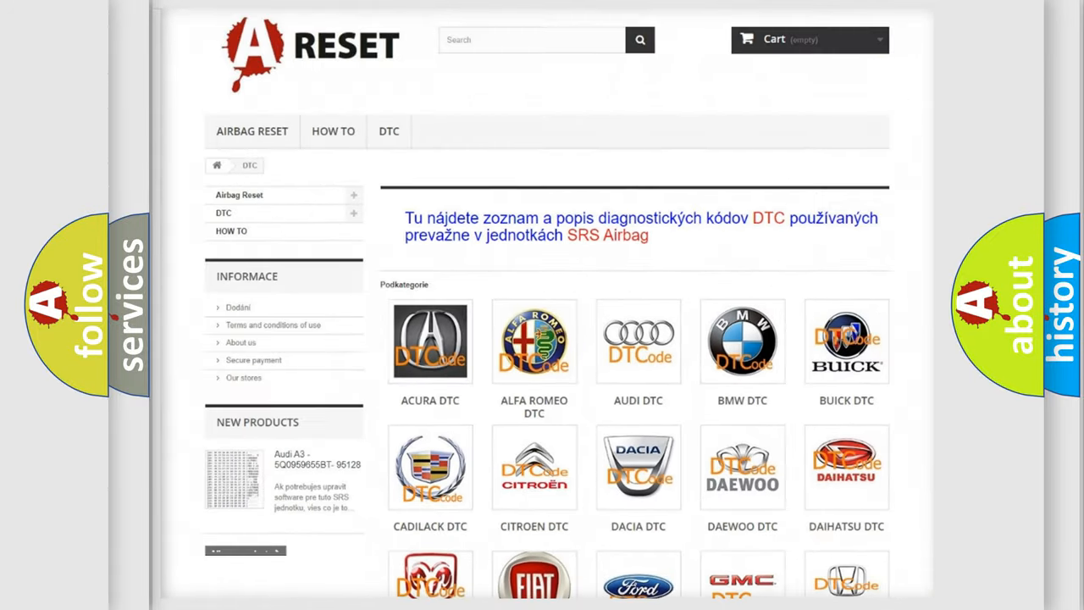
scroll(down, 3)
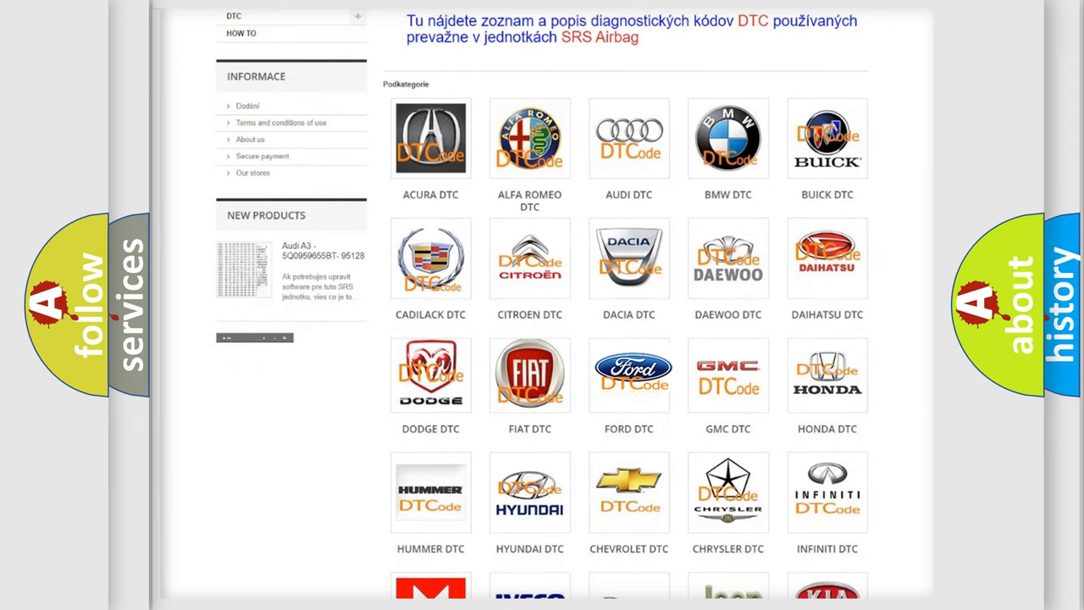
click(629, 373)
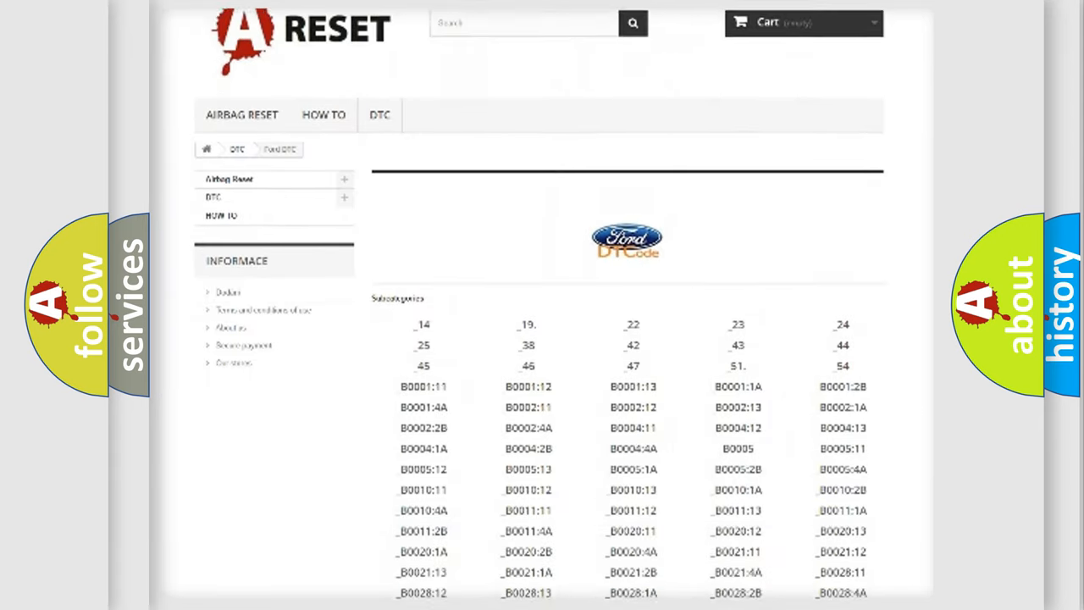
scroll(down, 3)
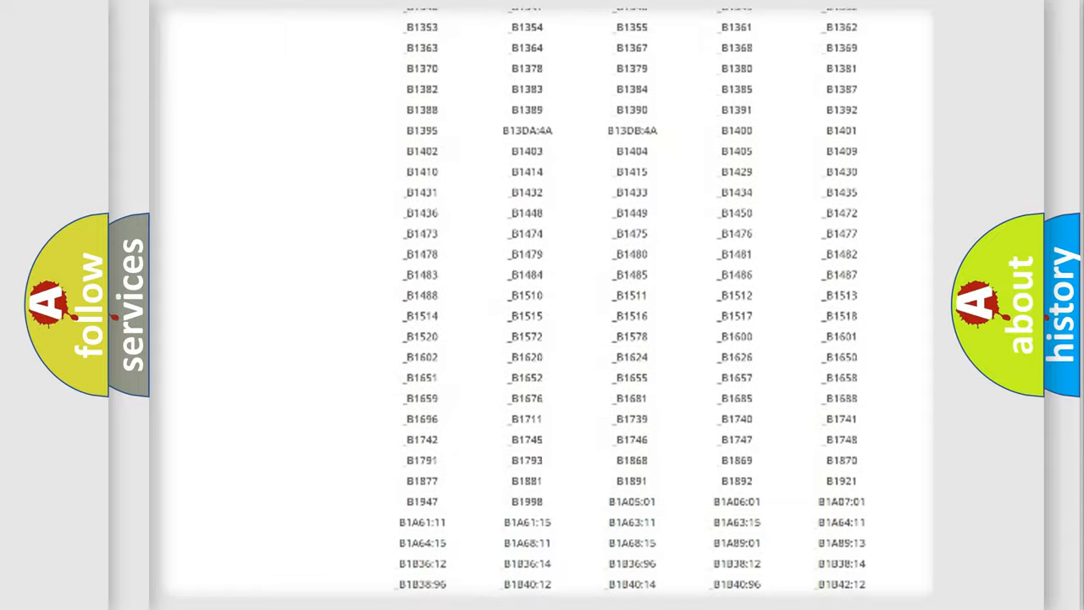
scroll(up, 3)
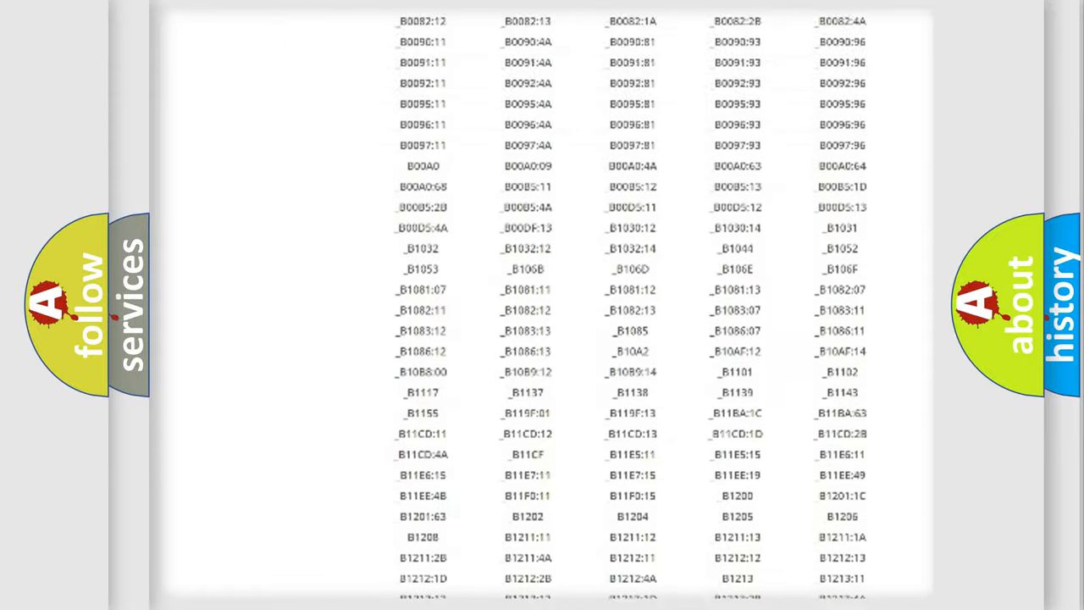
scroll(up, 3)
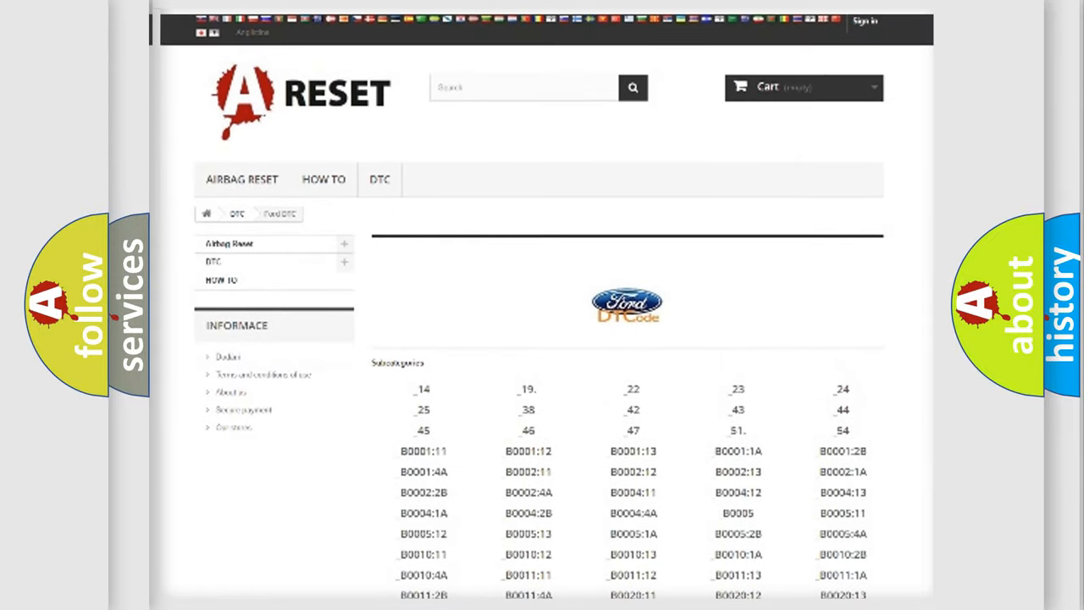